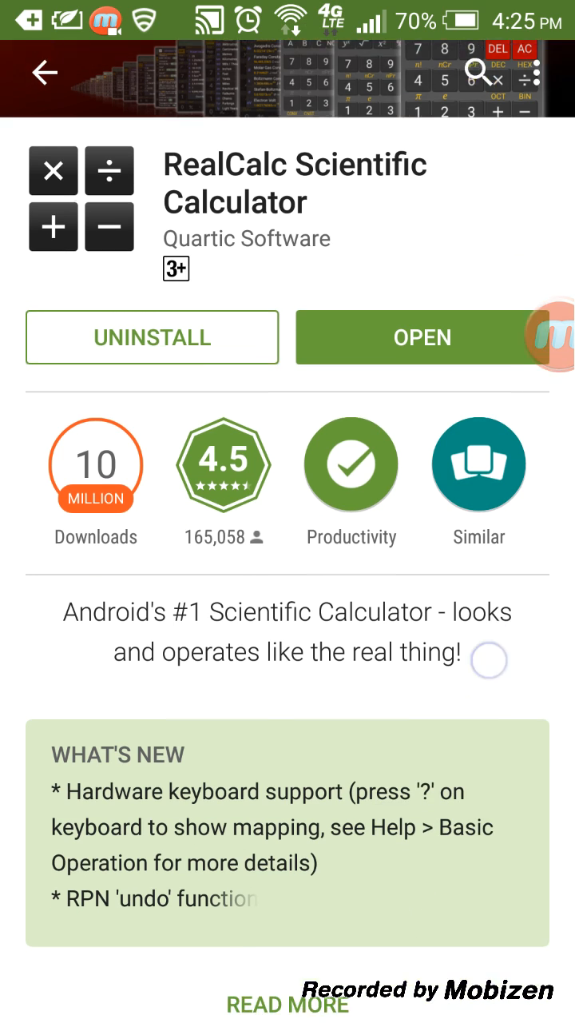
# - Launch RealCalc from the store page, take the square root of 4, then clear the display to 0
pyautogui.scroll(-3)
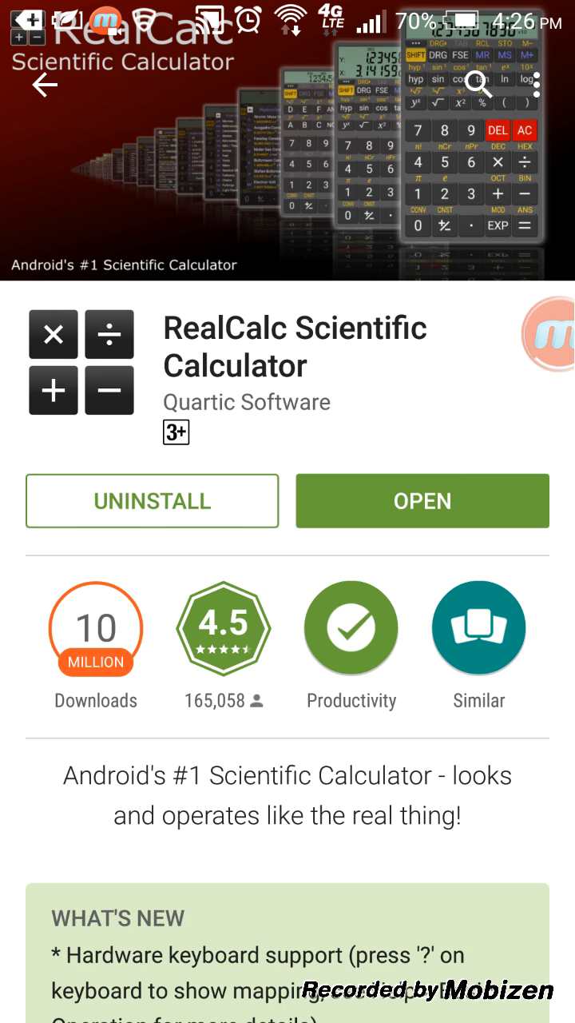
pyautogui.click(422, 502)
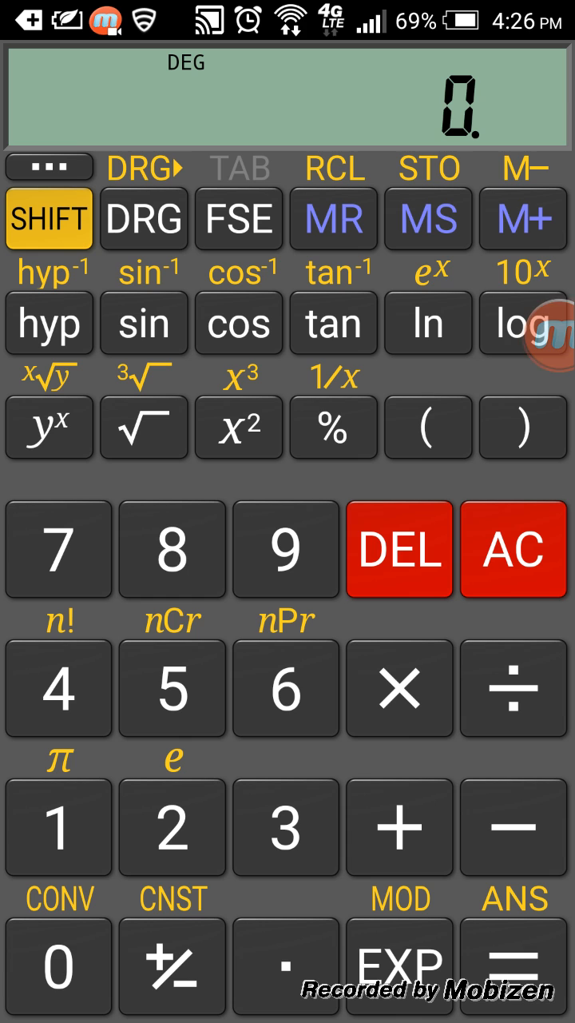
pyautogui.click(171, 826)
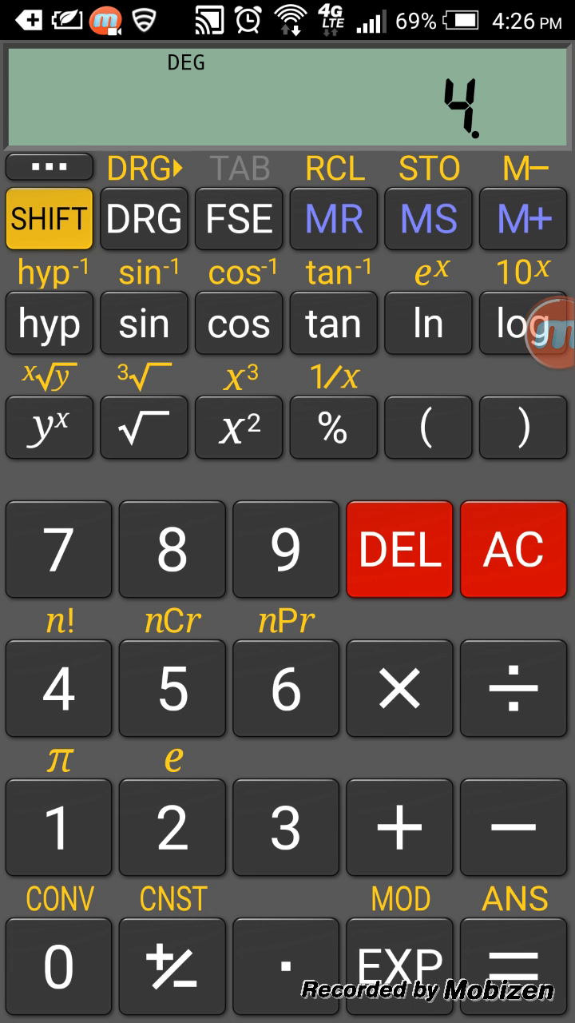
pyautogui.click(144, 428)
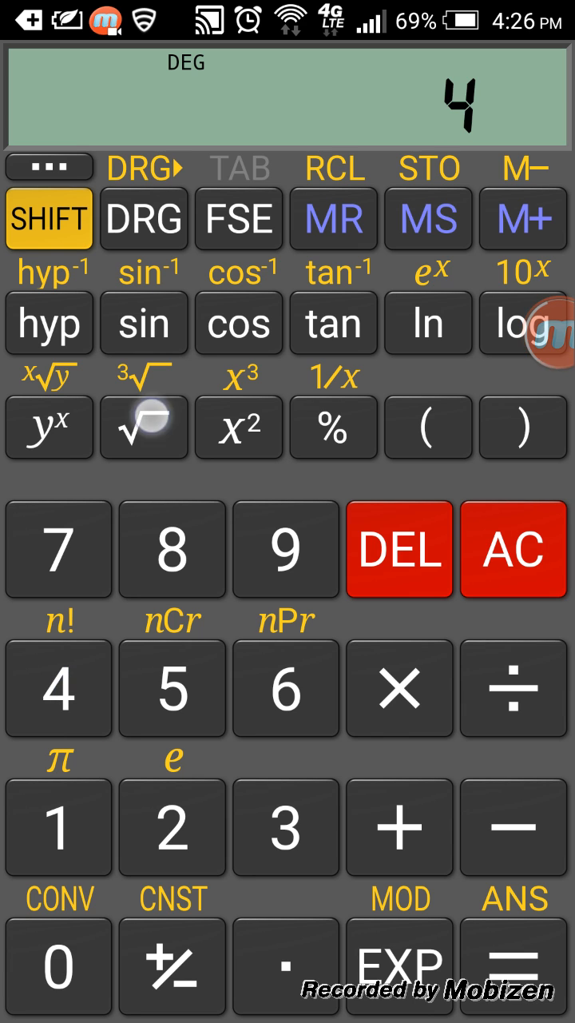
pyautogui.click(144, 427)
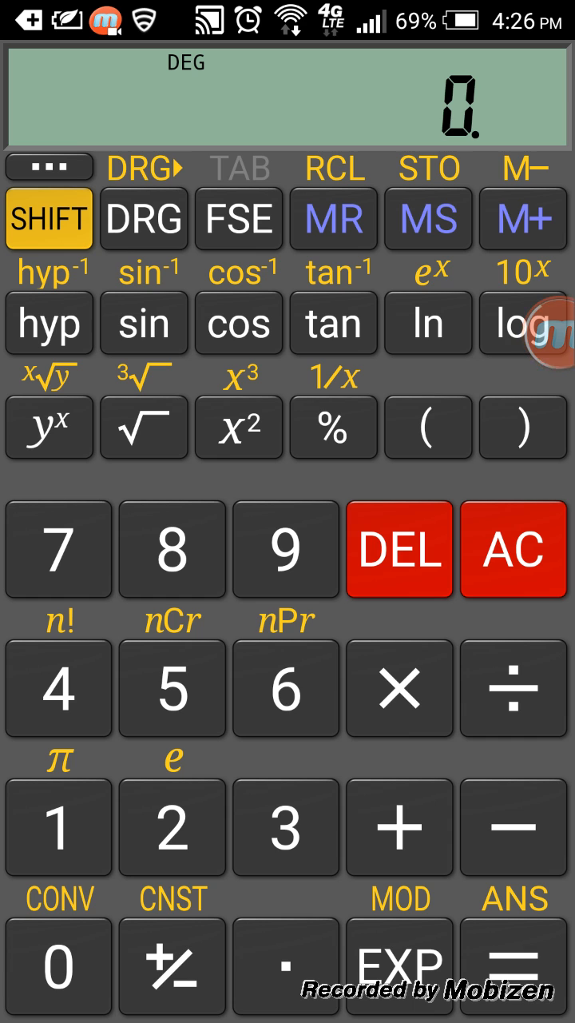
pyautogui.click(173, 828)
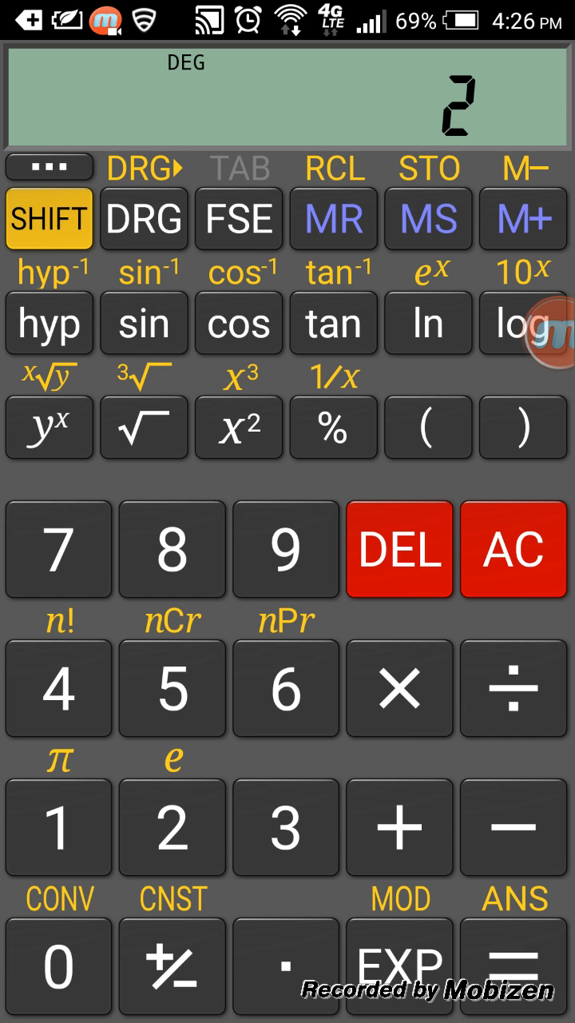
pyautogui.click(48, 426)
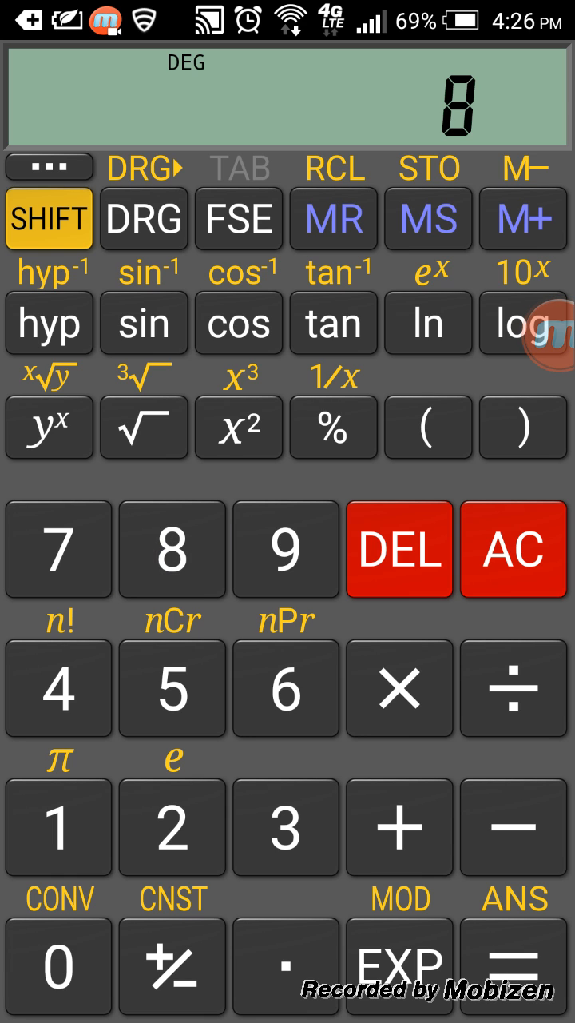
pyautogui.click(48, 218)
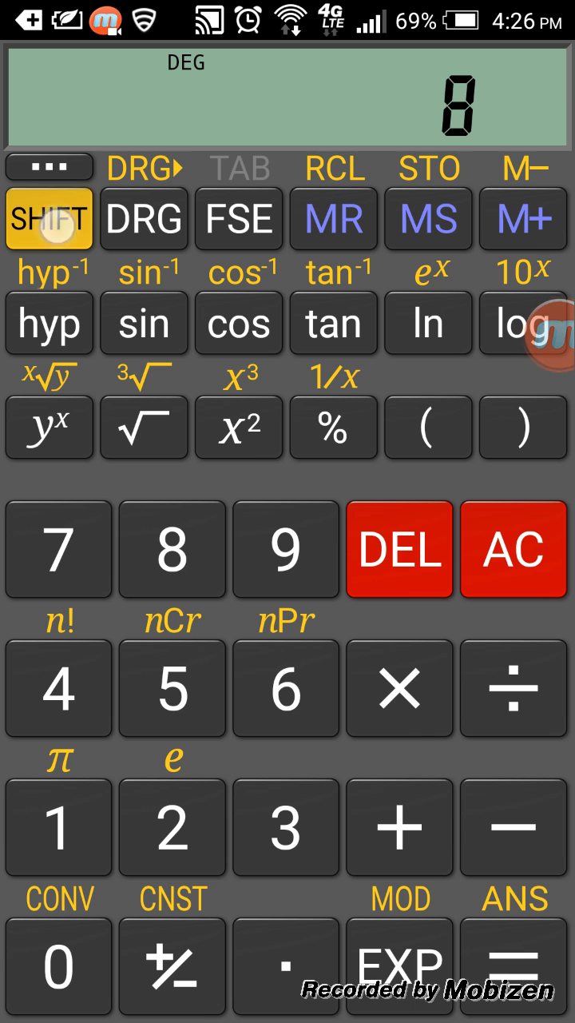
pyautogui.click(48, 219)
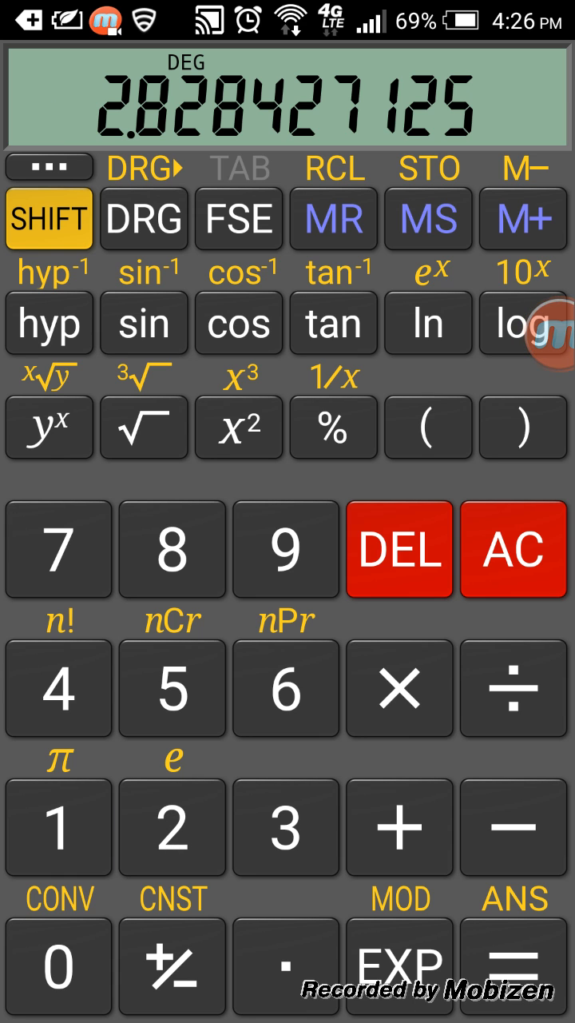
pyautogui.click(512, 550)
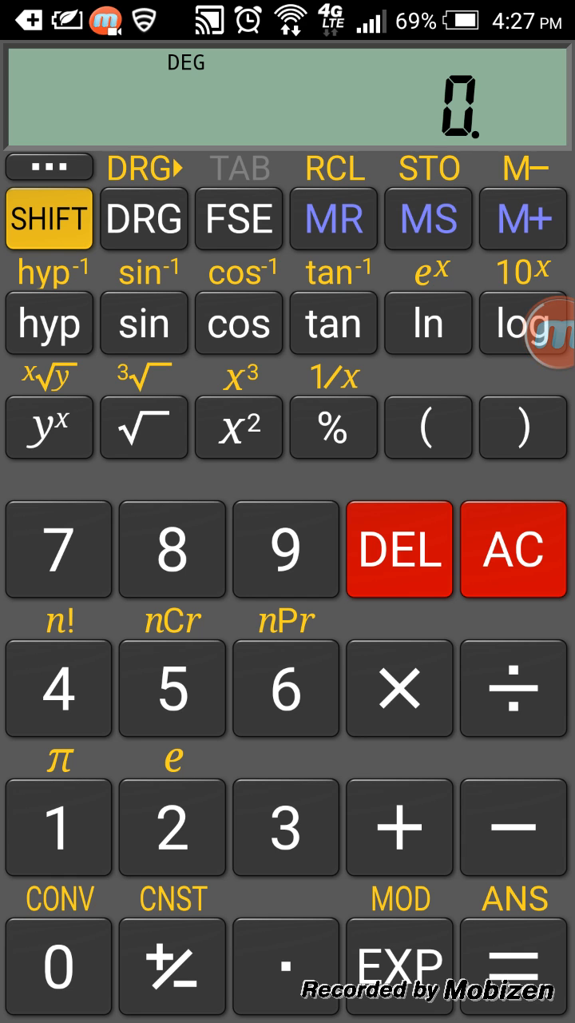
pyautogui.click(171, 688)
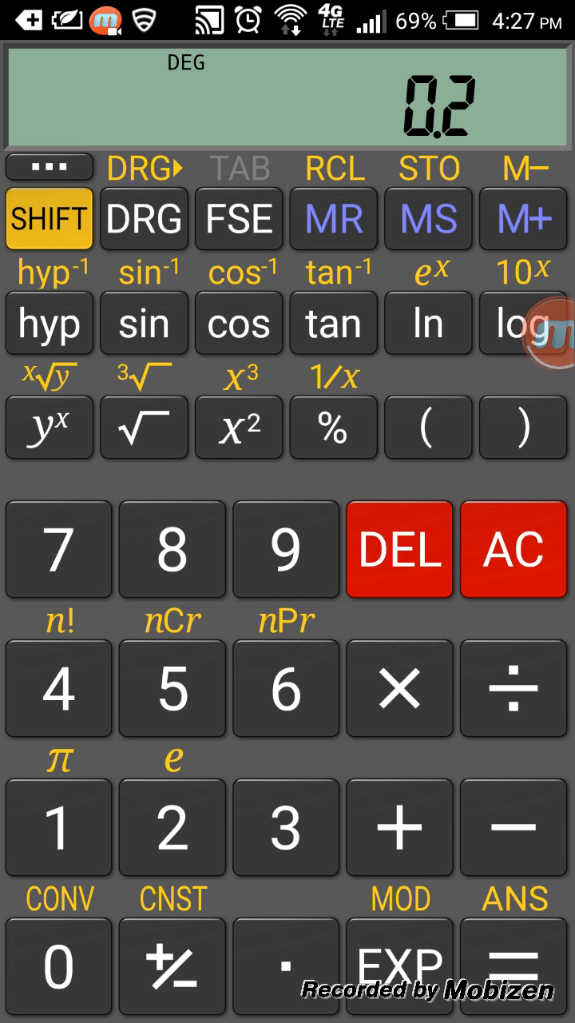
pyautogui.click(513, 550)
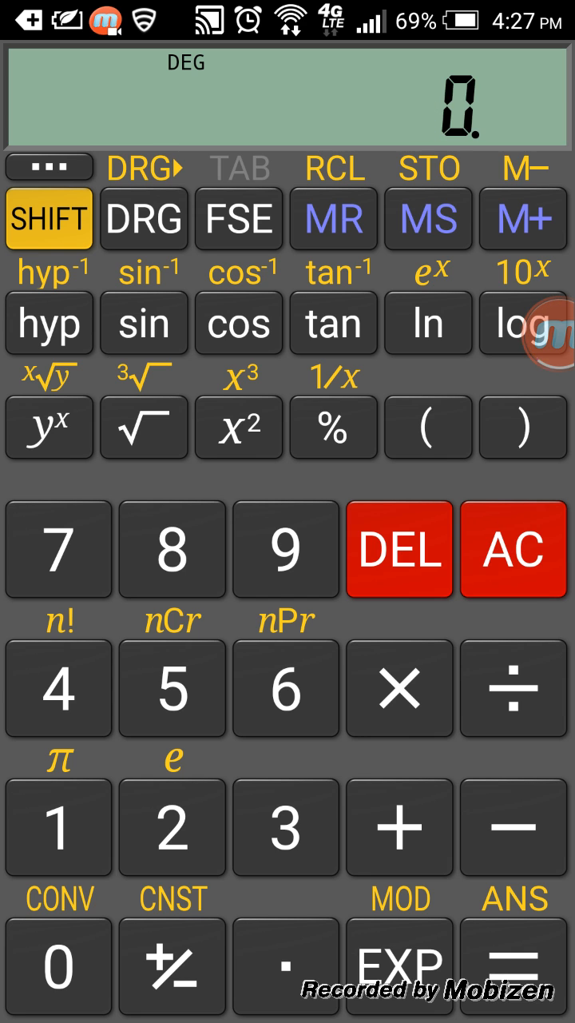